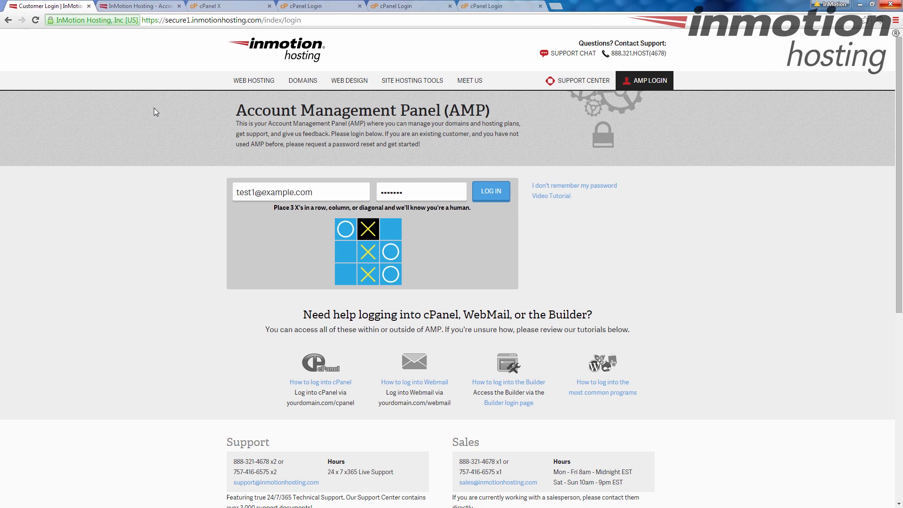
mouse_move(267, 193)
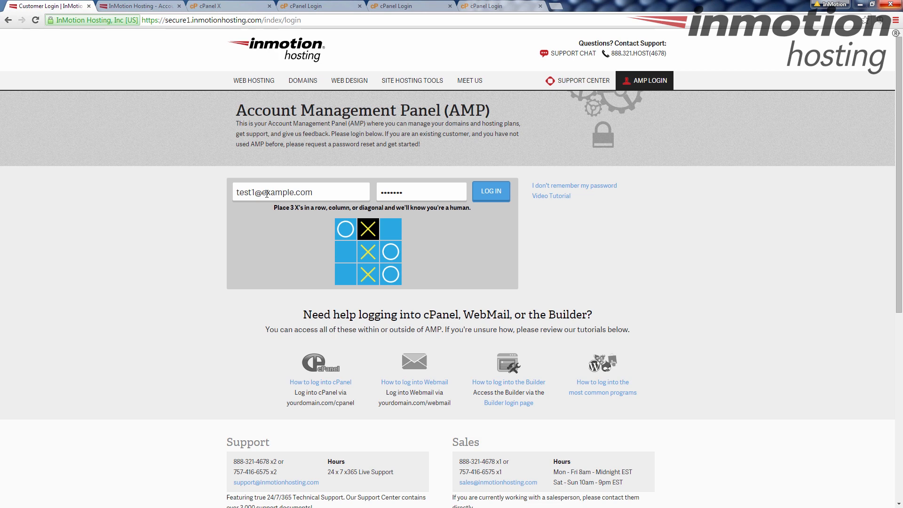
mouse_move(423, 193)
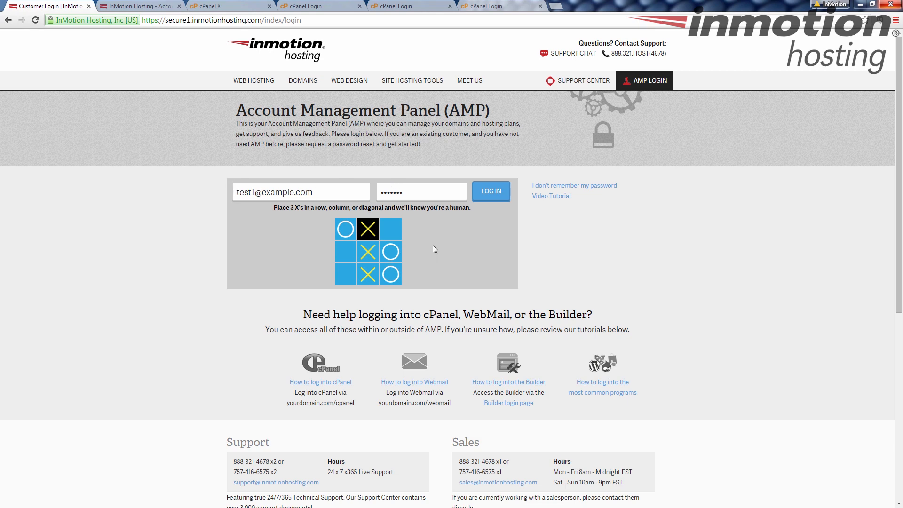
mouse_move(306, 276)
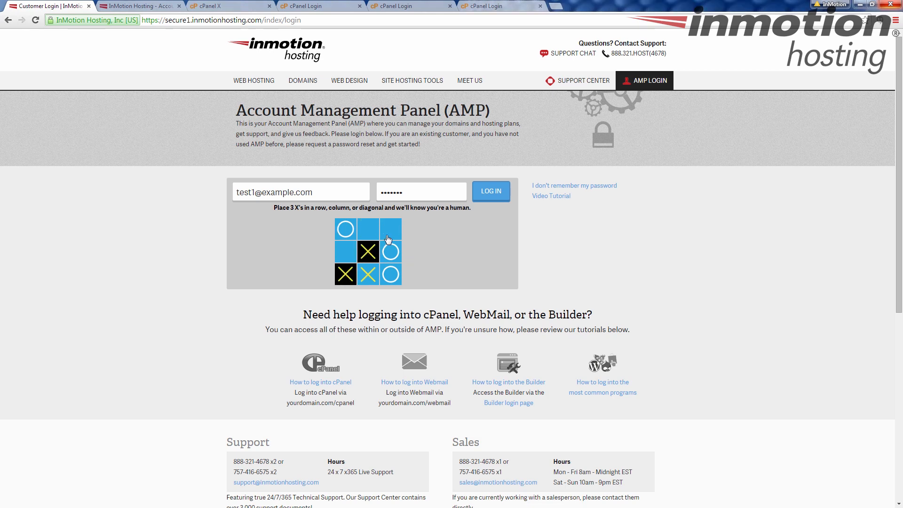
- Solve the verification puzzle and submit the AMP login
left_click(367, 251)
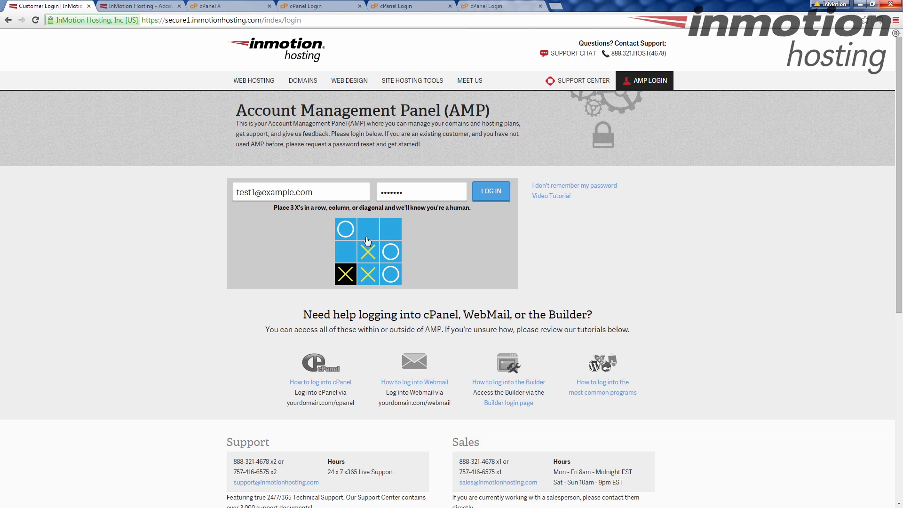
left_click(368, 228)
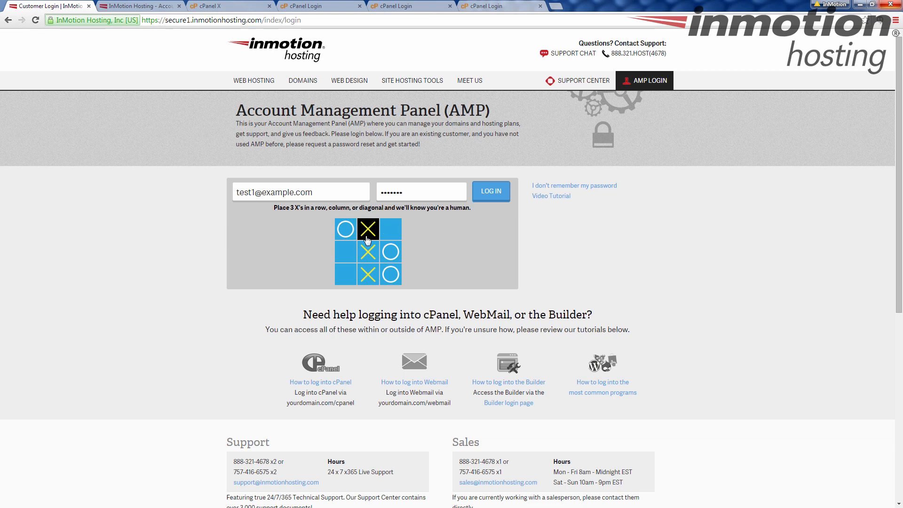
left_click(344, 252)
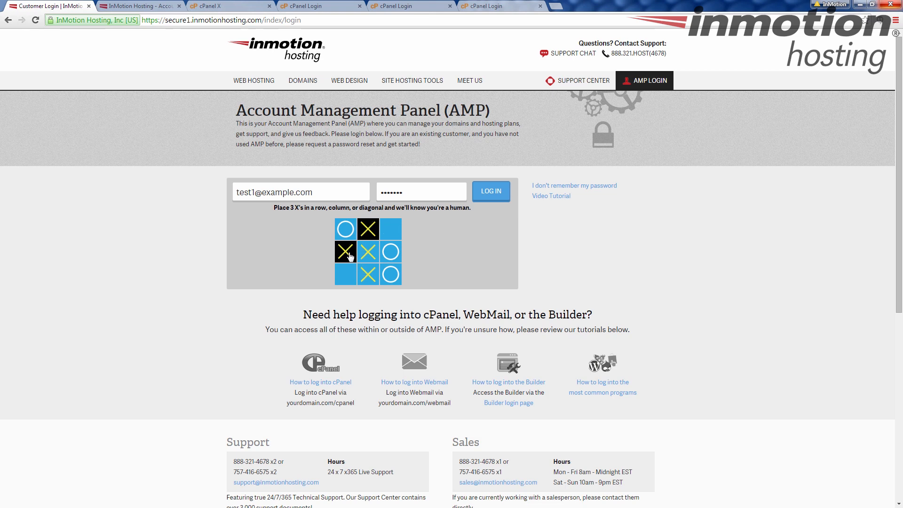
left_click(345, 251)
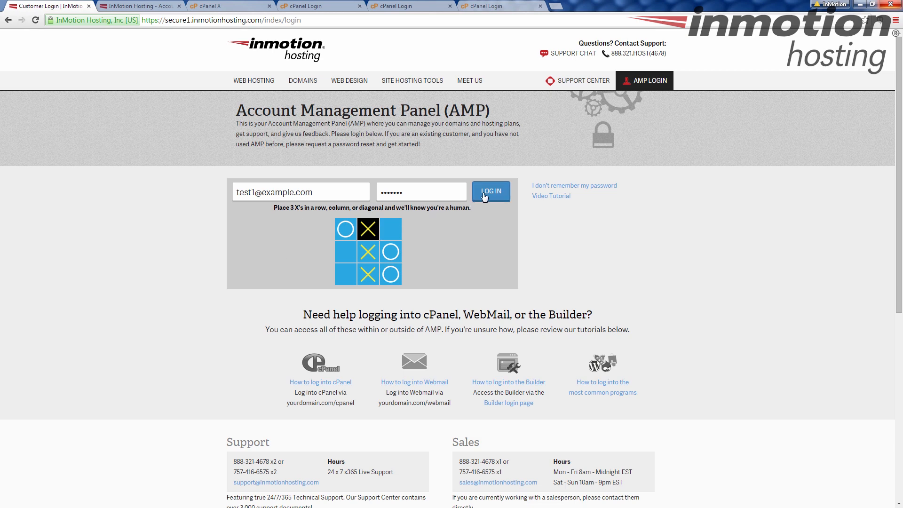
mouse_move(52, 277)
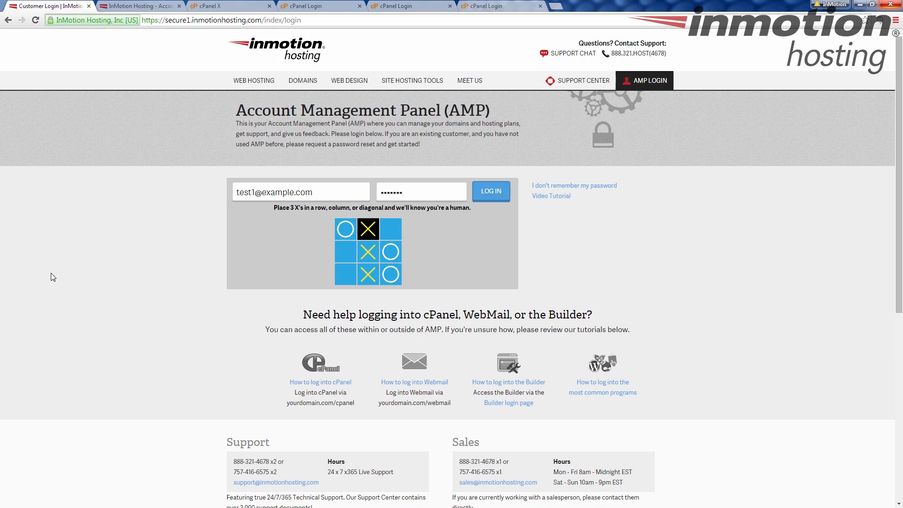
mouse_move(104, 112)
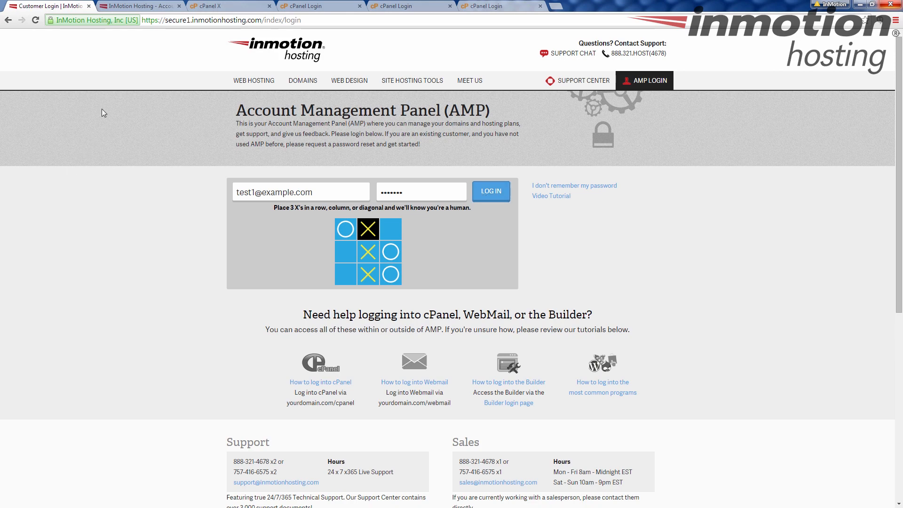
left_click(490, 190)
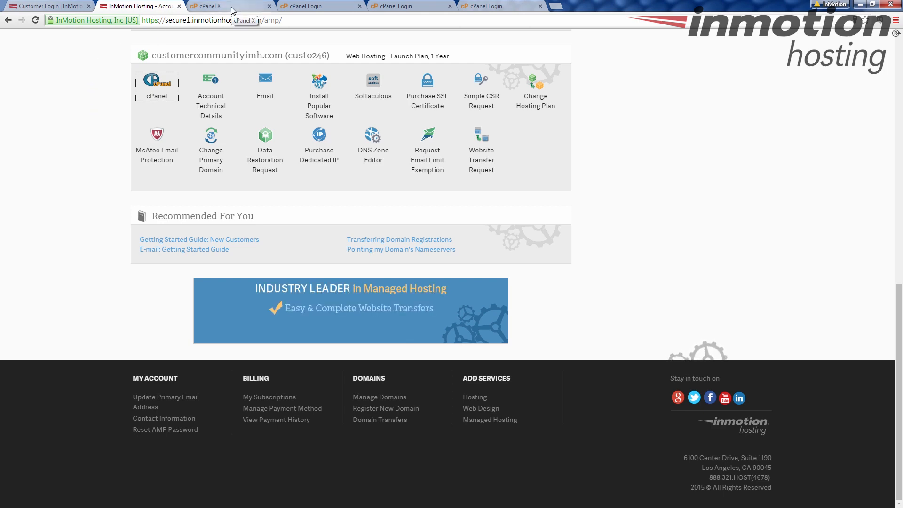
- Open cPanel for the customercommunityimh.com hosting account from the AMP dashboard
left_click(156, 82)
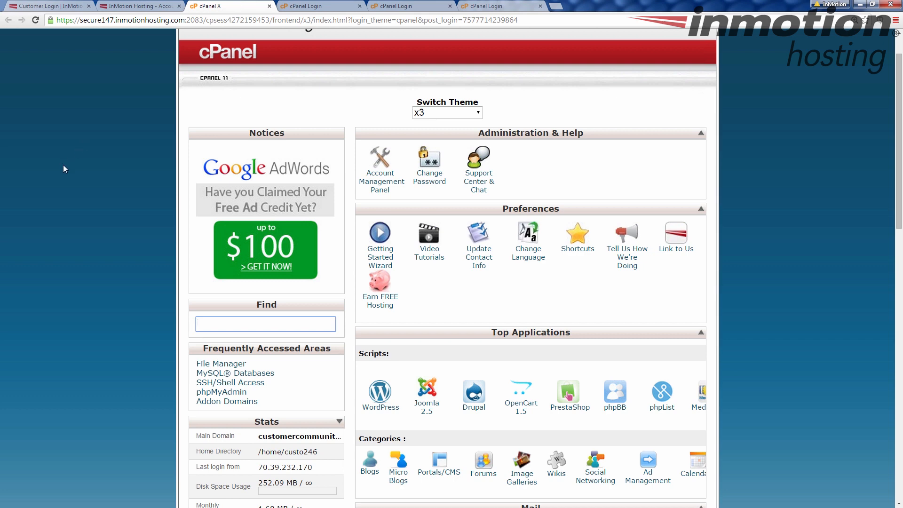
mouse_move(105, 99)
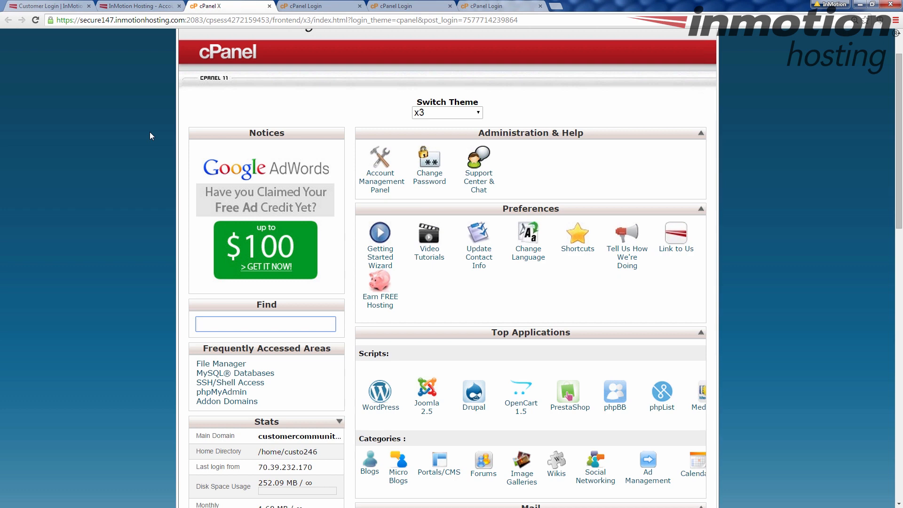
- Switch to the domain's /cpanel login page
left_click(265, 323)
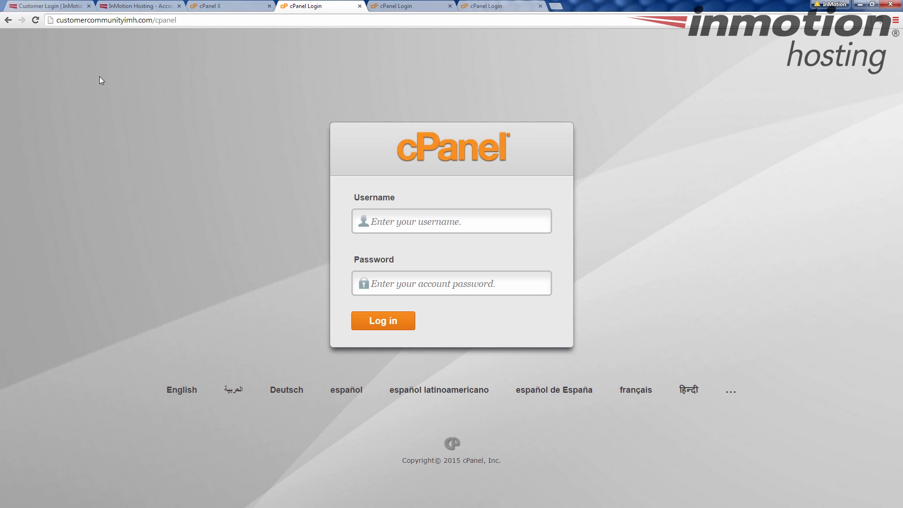
mouse_move(157, 51)
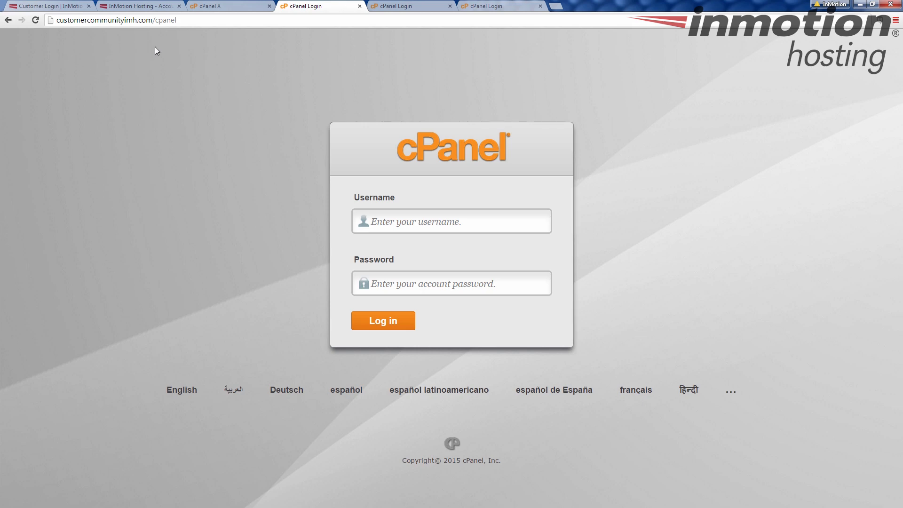
mouse_move(175, 85)
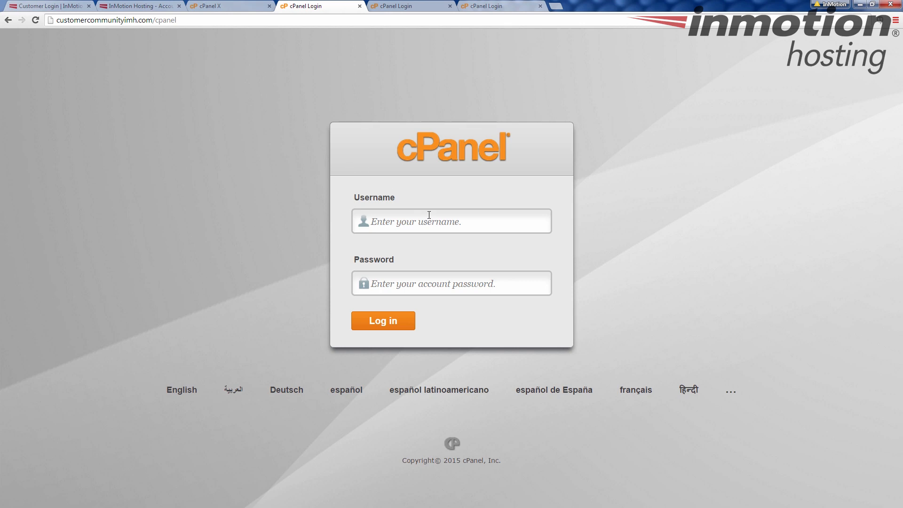
mouse_move(340, 339)
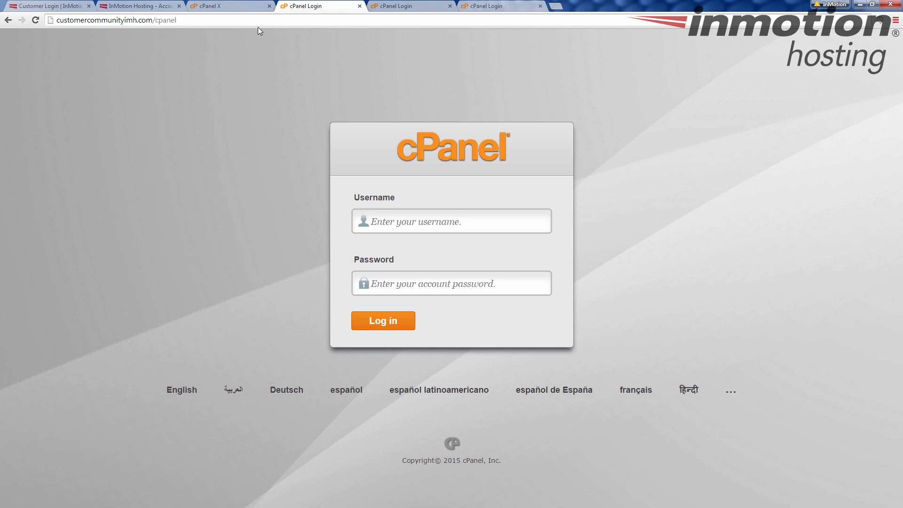
left_click(382, 321)
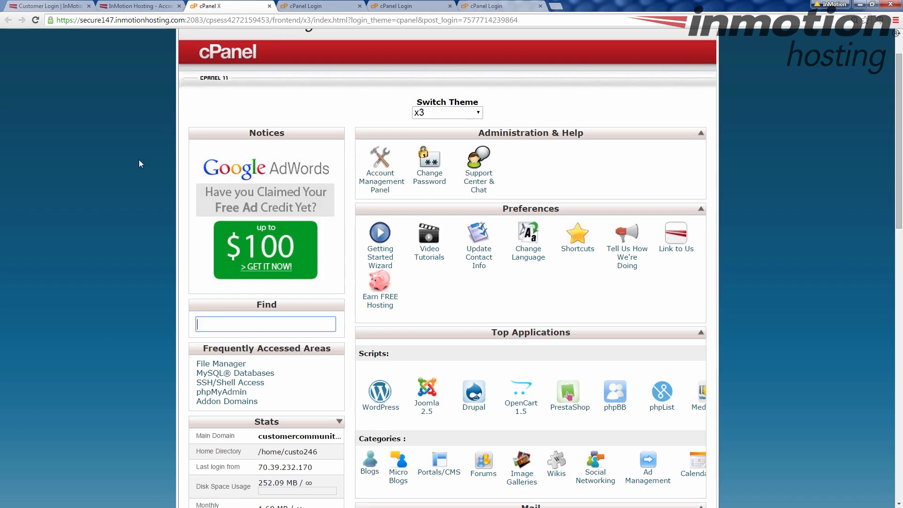
left_click(316, 7)
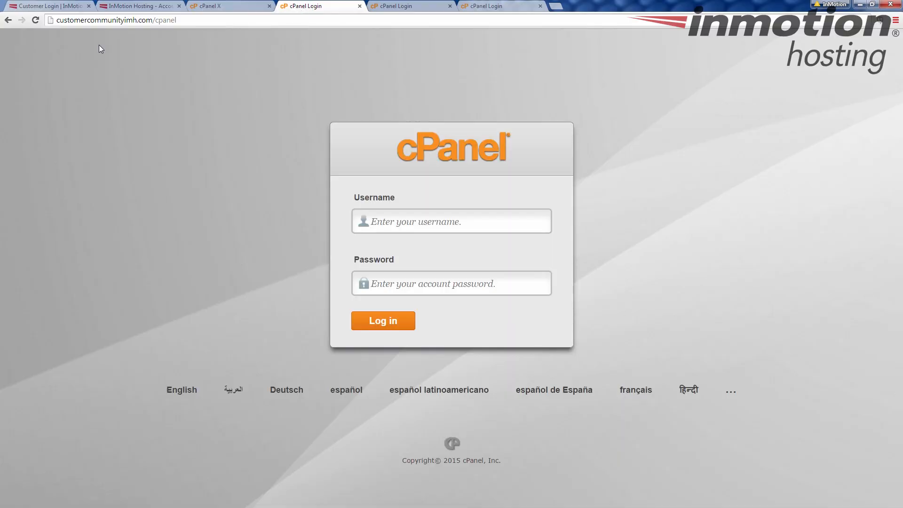
mouse_move(186, 46)
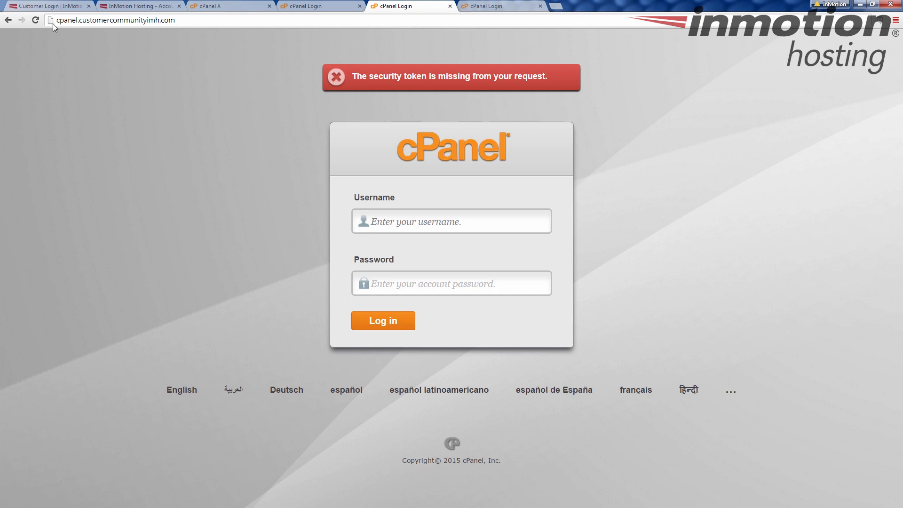
mouse_move(123, 30)
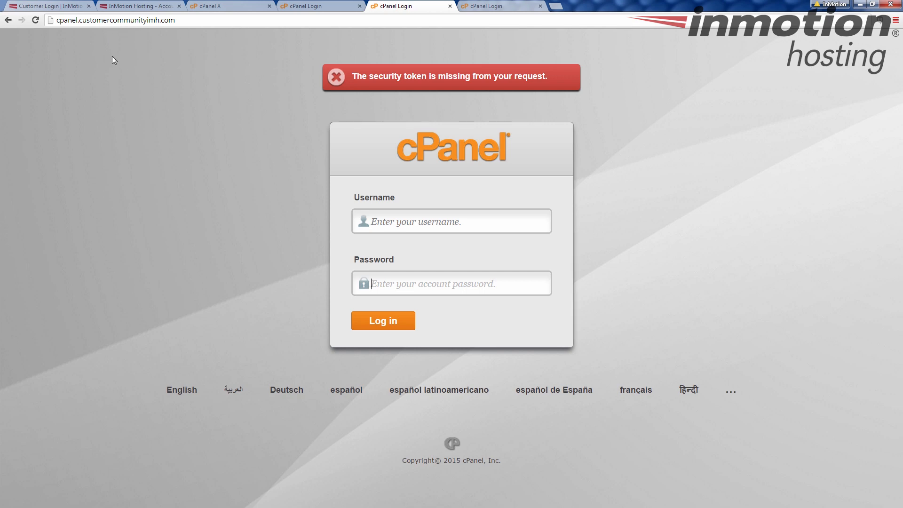
mouse_move(185, 87)
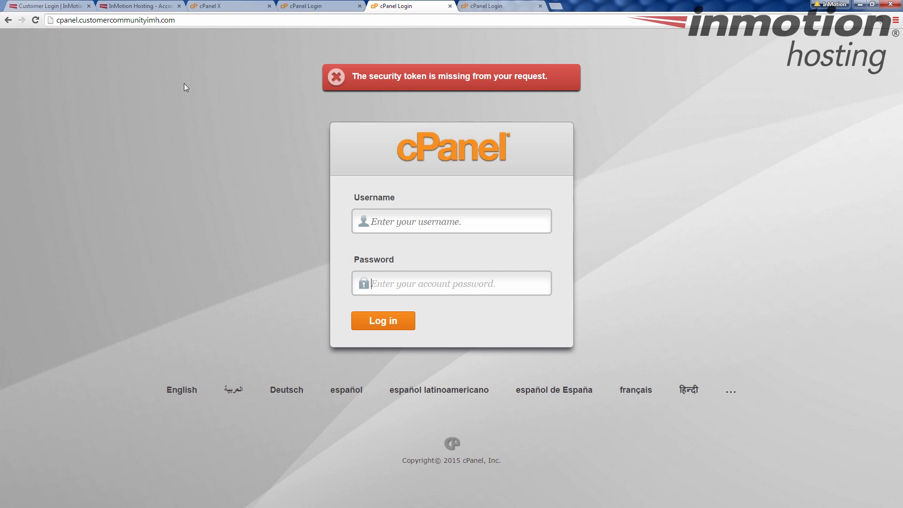
mouse_move(403, 200)
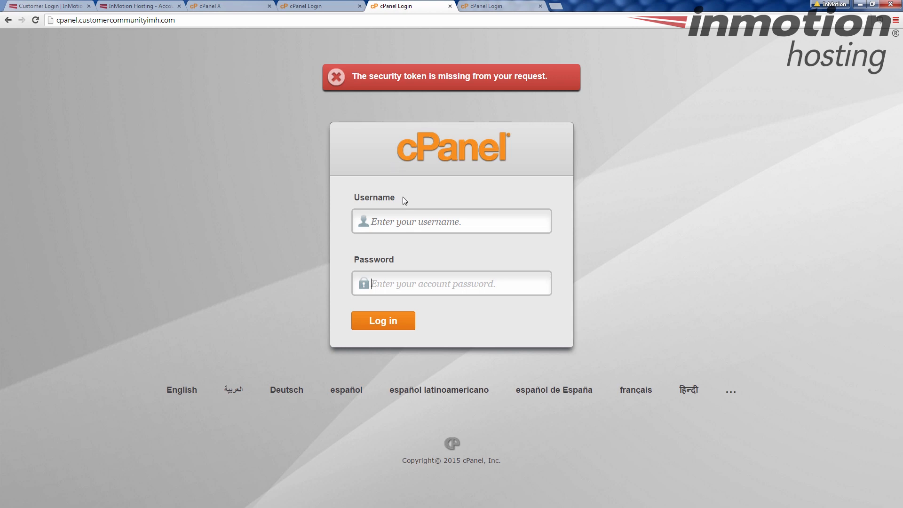
mouse_move(406, 276)
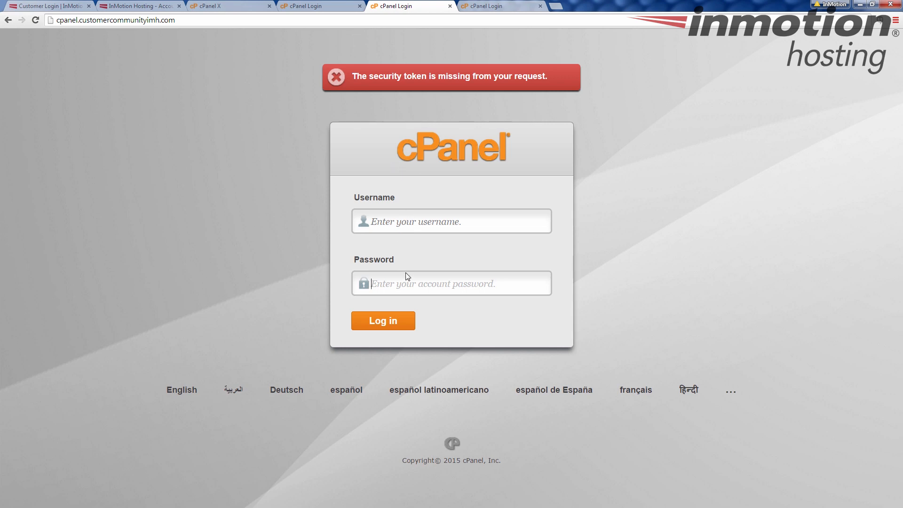
mouse_move(306, 265)
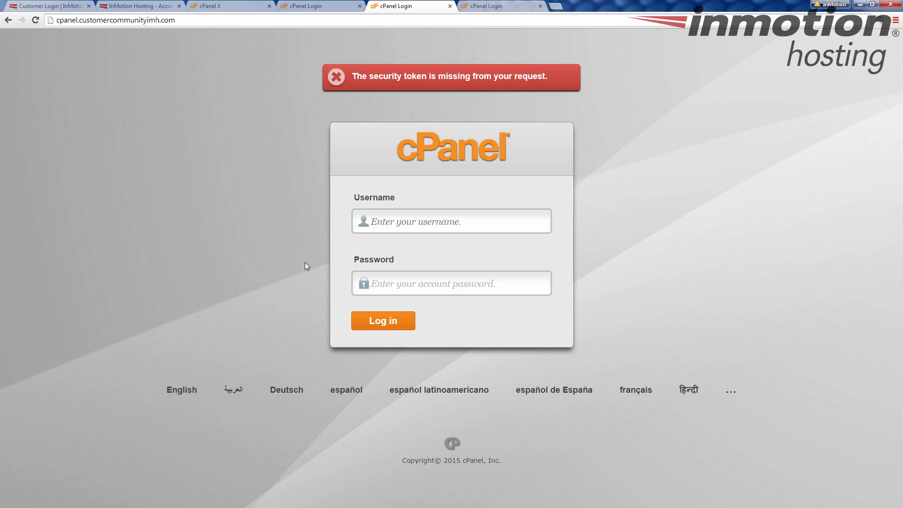
mouse_move(202, 161)
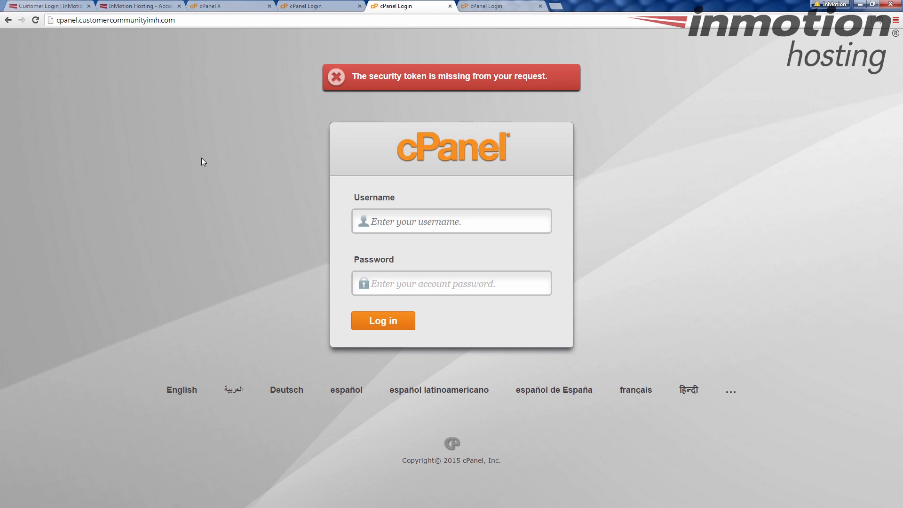
mouse_move(116, 72)
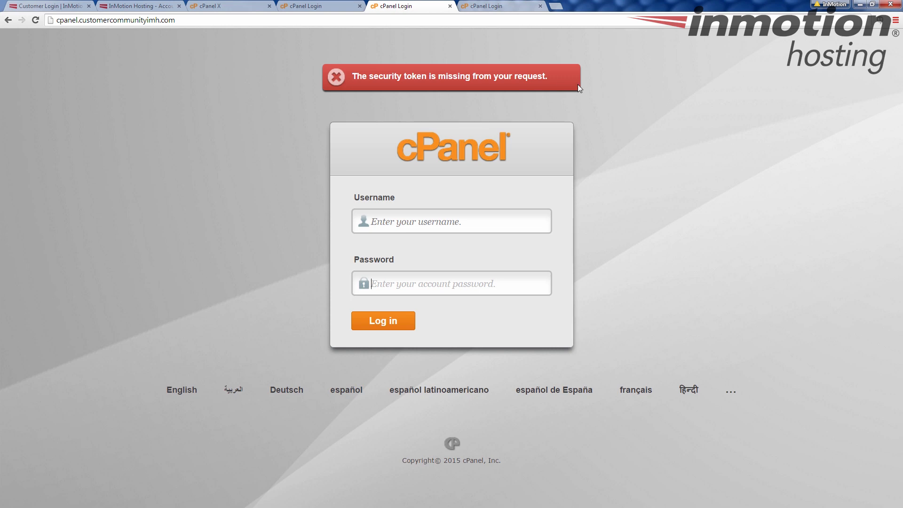
mouse_move(320, 105)
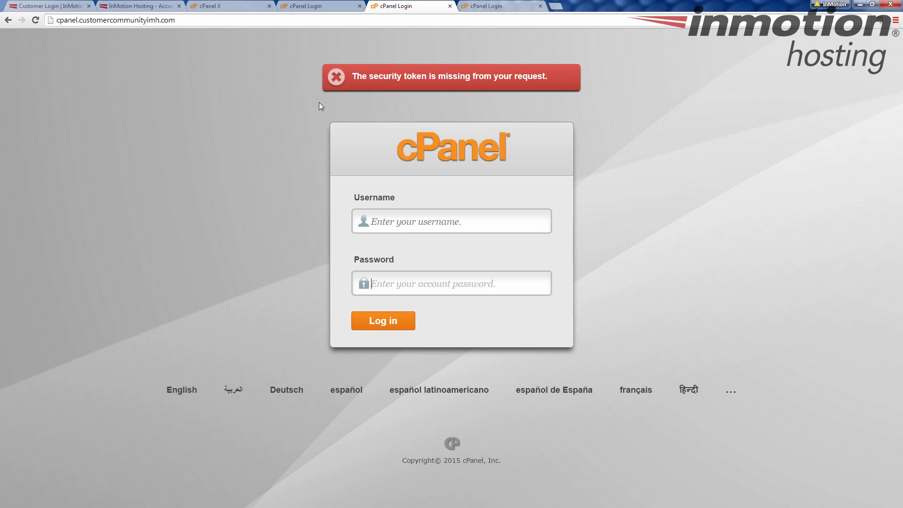
mouse_move(231, 185)
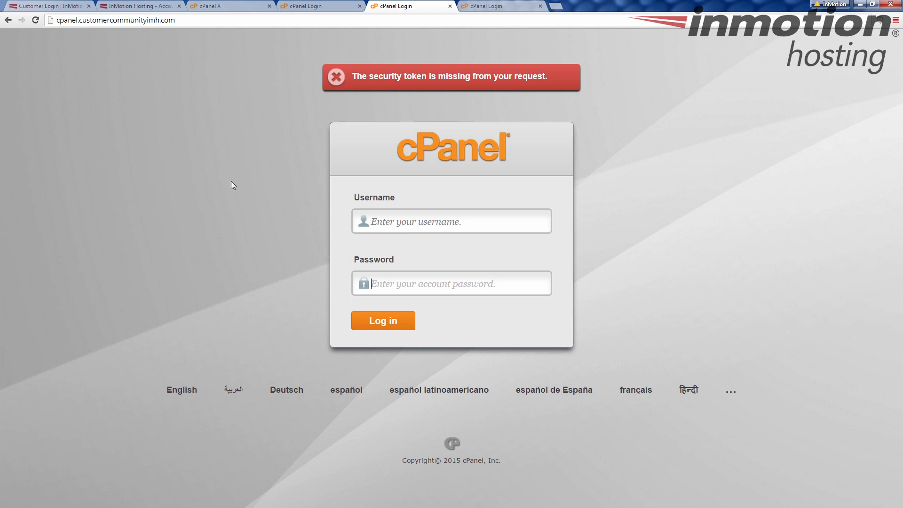
mouse_move(221, 181)
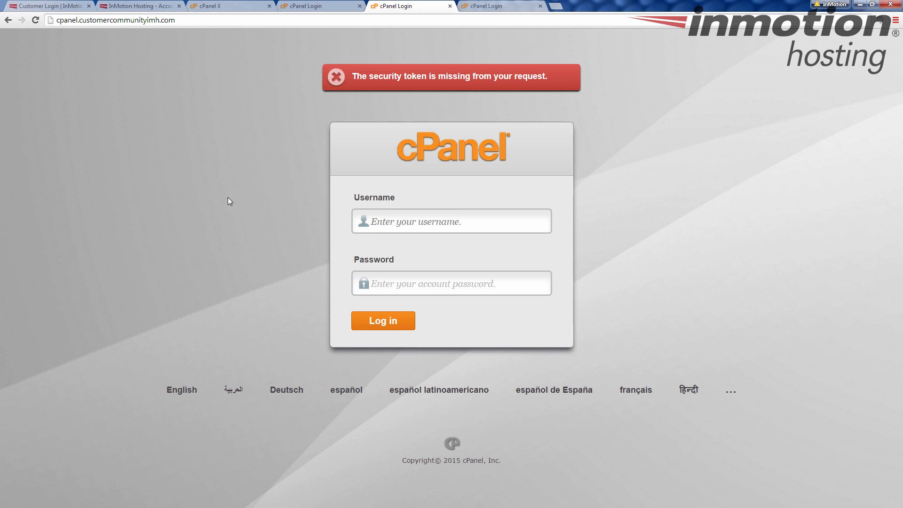
mouse_move(643, 141)
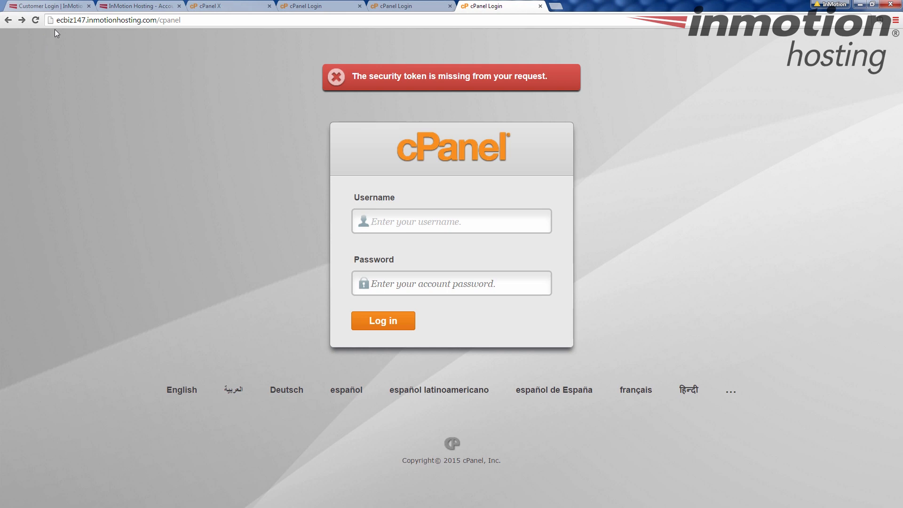
mouse_move(141, 39)
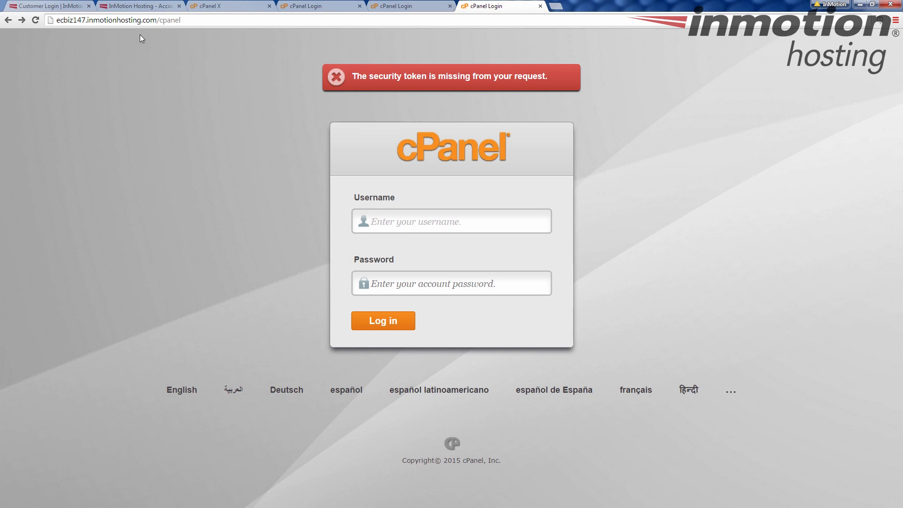
left_click(451, 221)
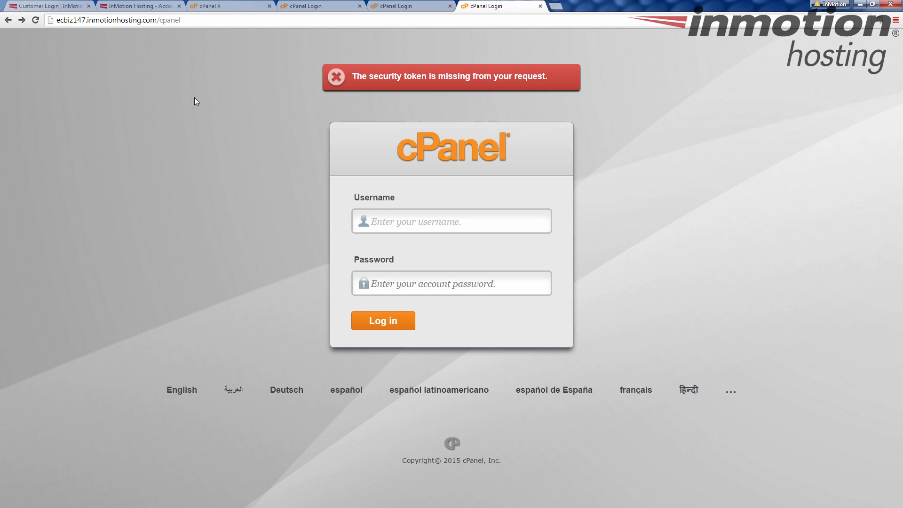
mouse_move(87, 48)
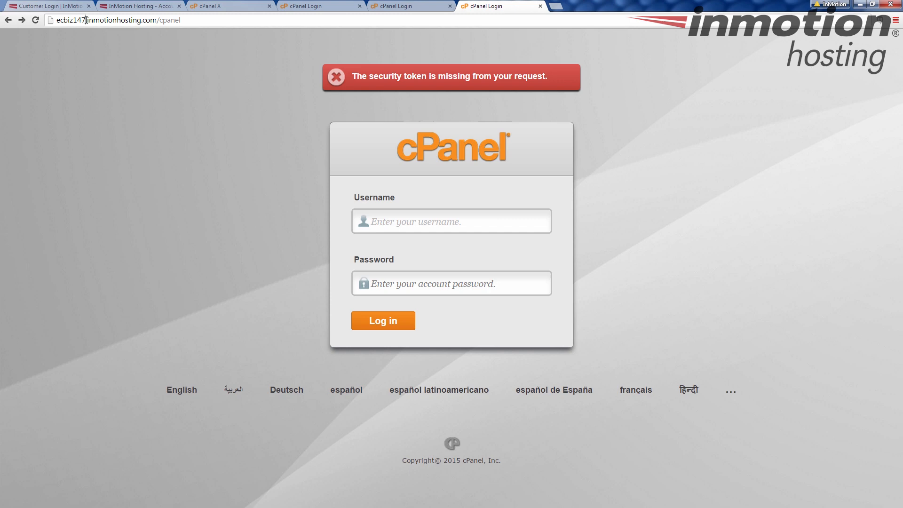
double_click(69, 20)
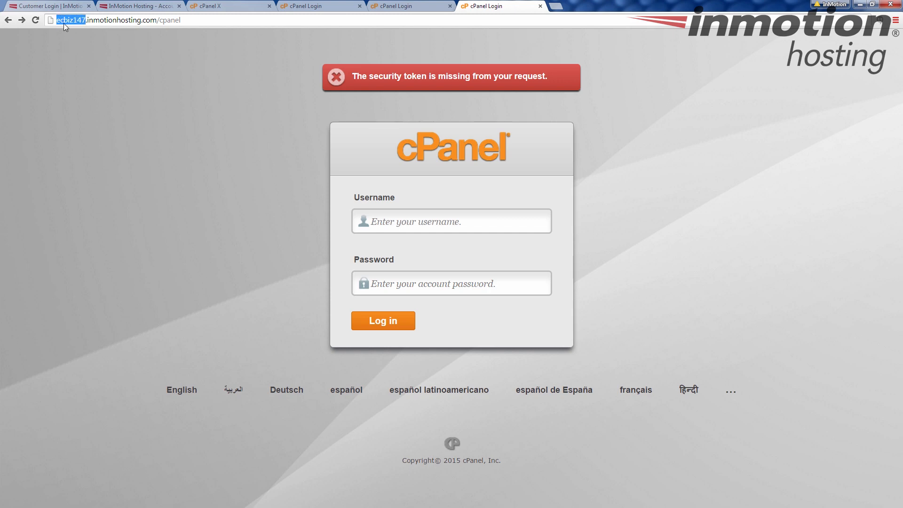
mouse_move(82, 43)
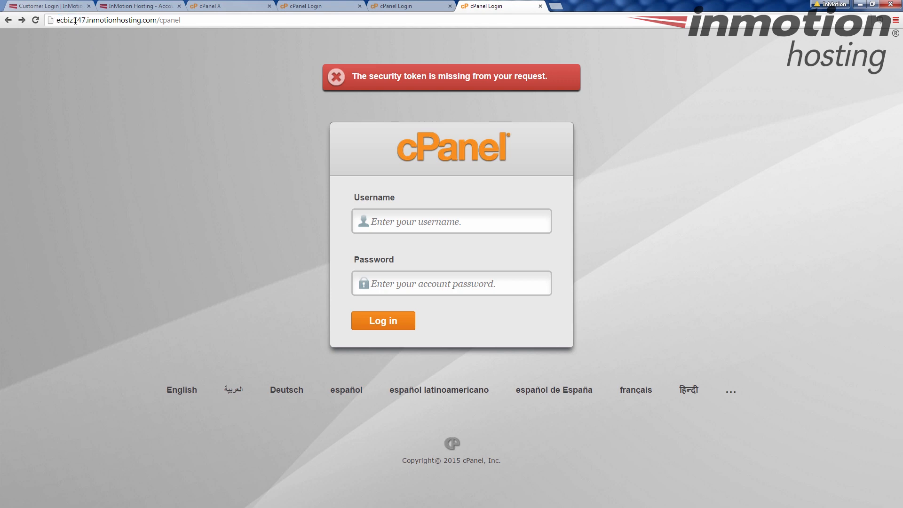
mouse_move(180, 75)
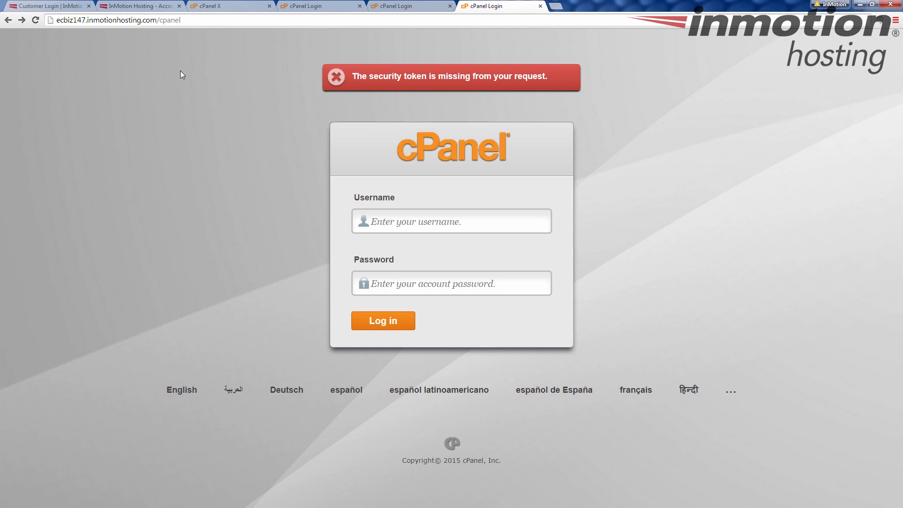
mouse_move(287, 364)
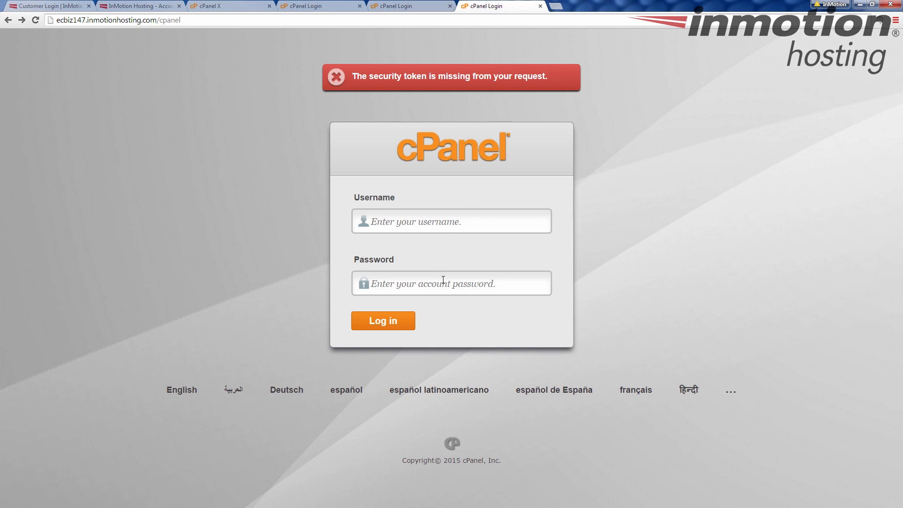
mouse_move(246, 171)
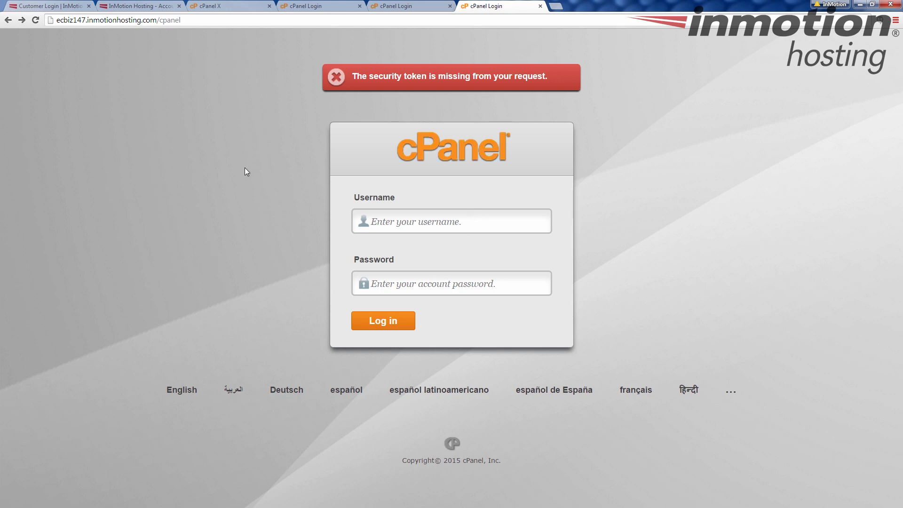